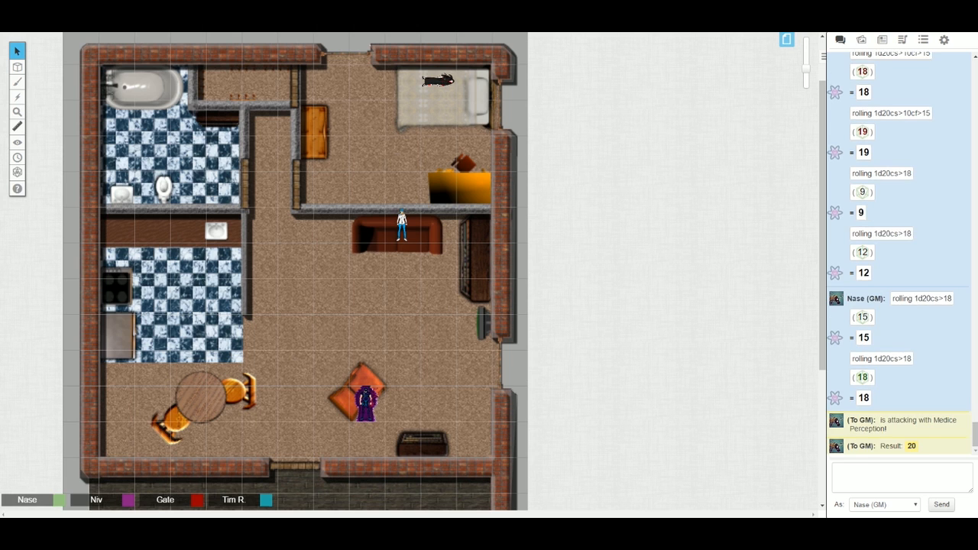
pyautogui.moveTo(938, 397)
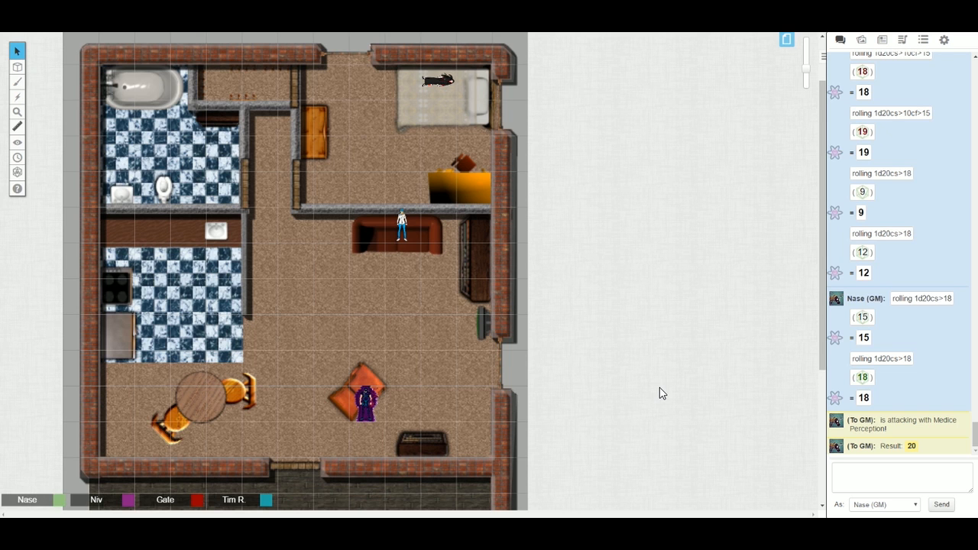
pyautogui.moveTo(621, 414)
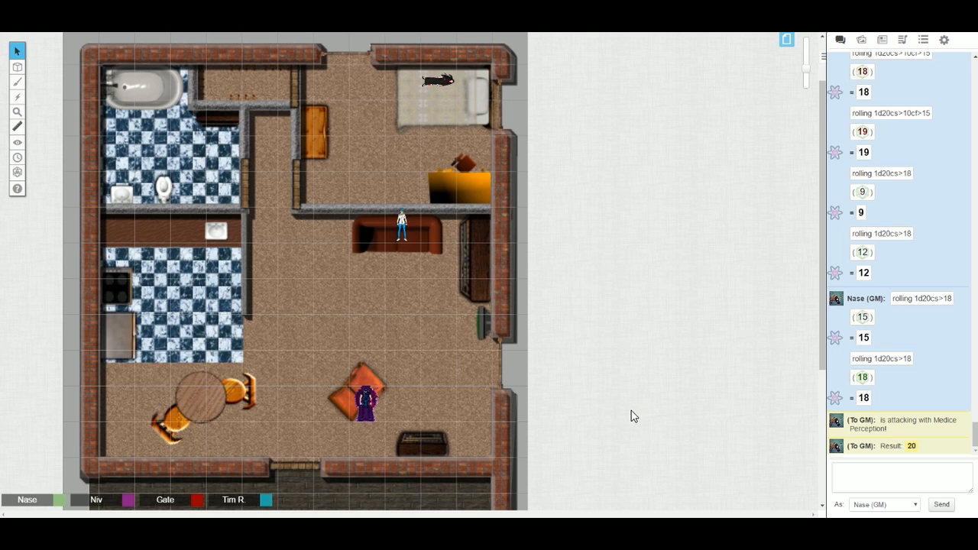
pyautogui.moveTo(611, 365)
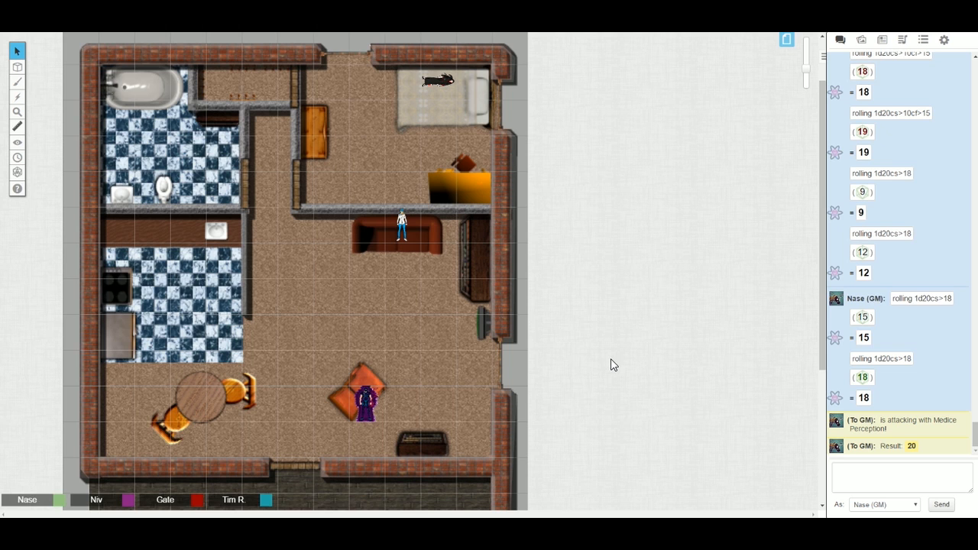
pyautogui.moveTo(618, 370)
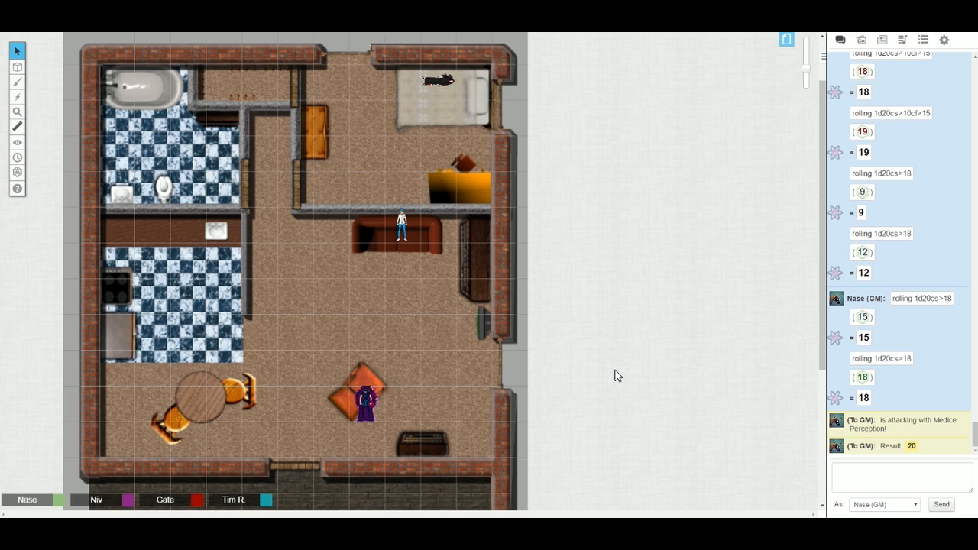
pyautogui.moveTo(543, 283)
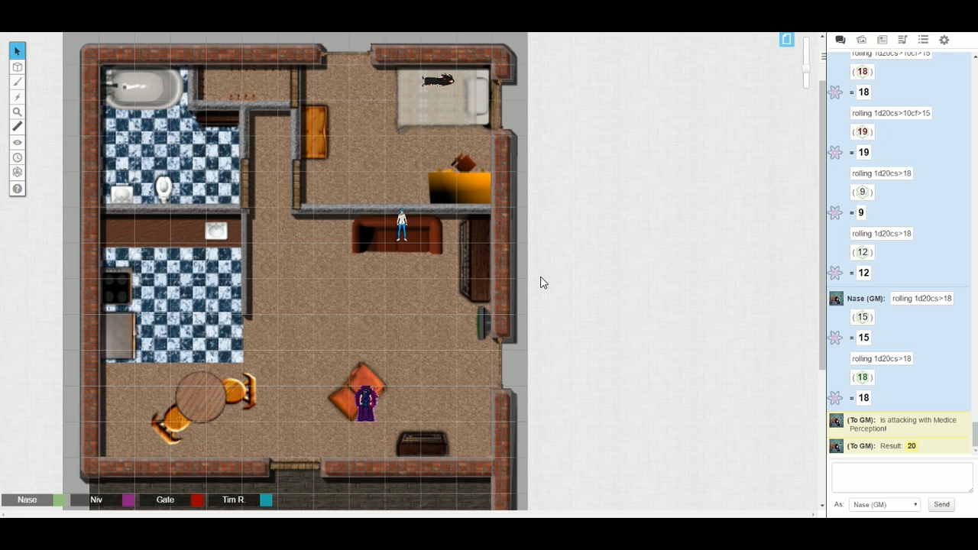
pyautogui.moveTo(531, 281)
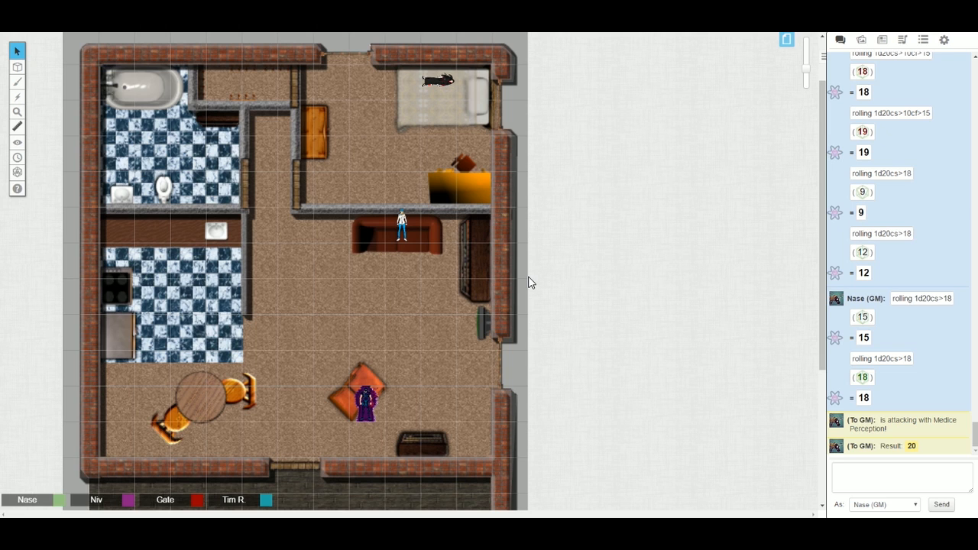
pyautogui.moveTo(579, 334)
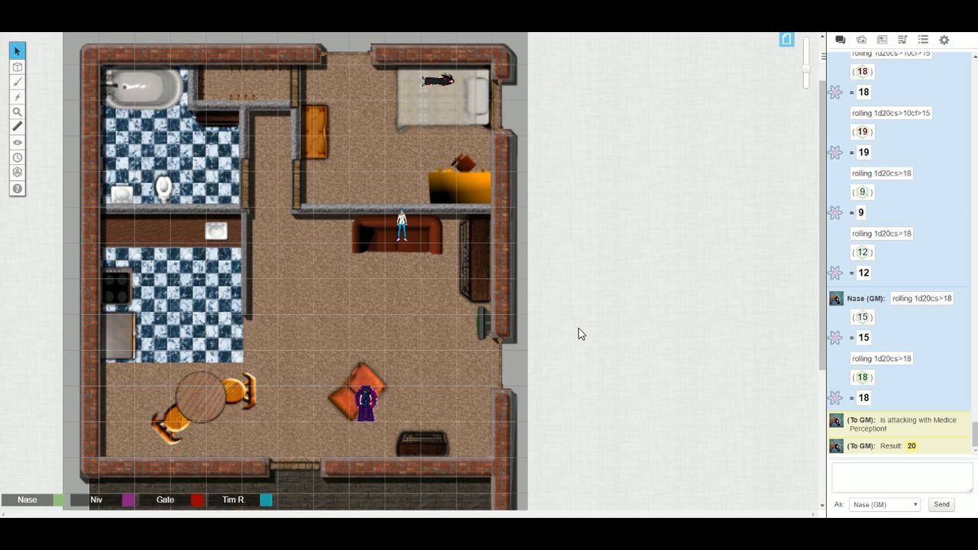
pyautogui.moveTo(573, 336)
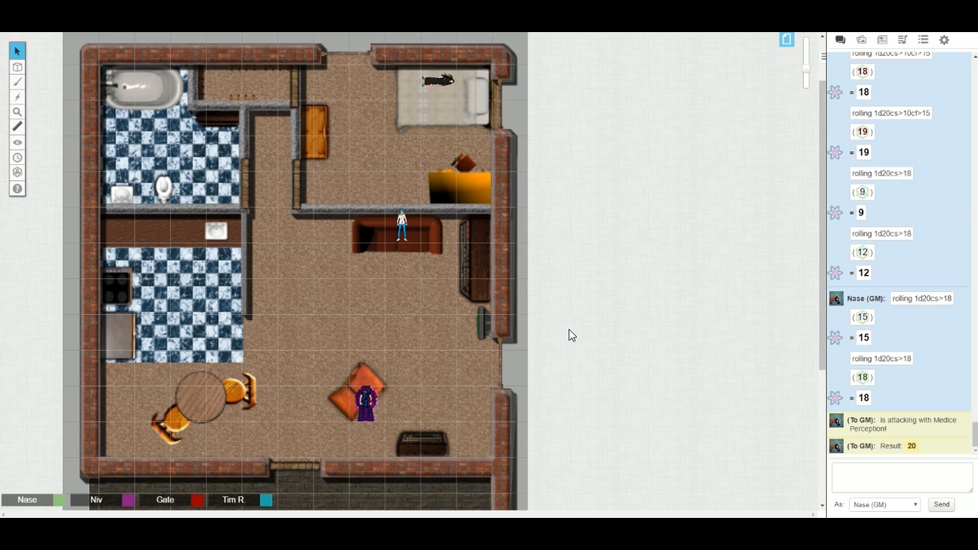
pyautogui.moveTo(566, 332)
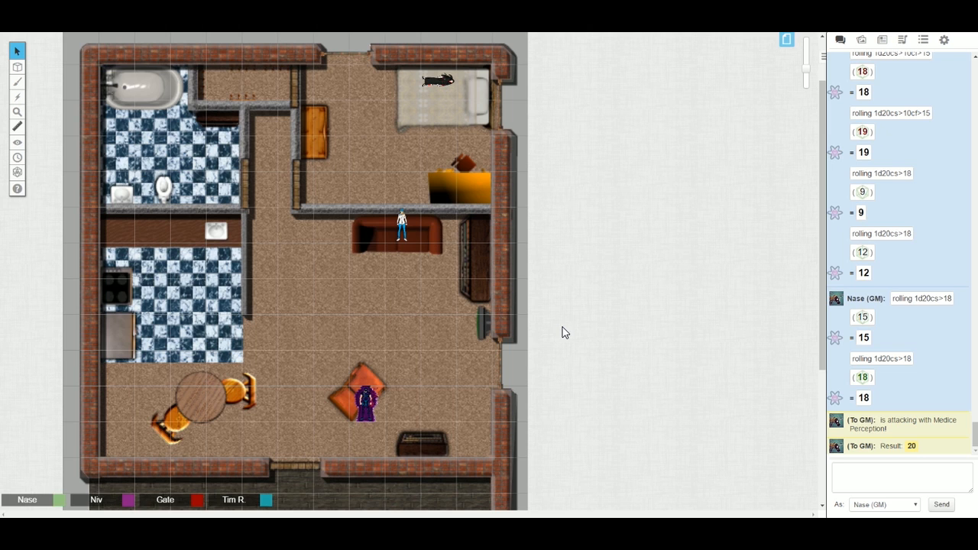
pyautogui.moveTo(492, 303)
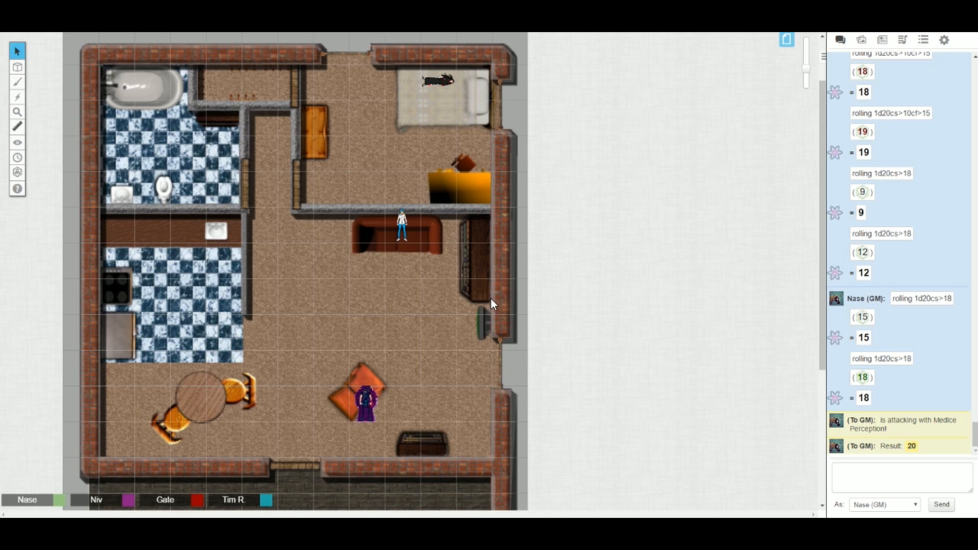
pyautogui.moveTo(558, 343)
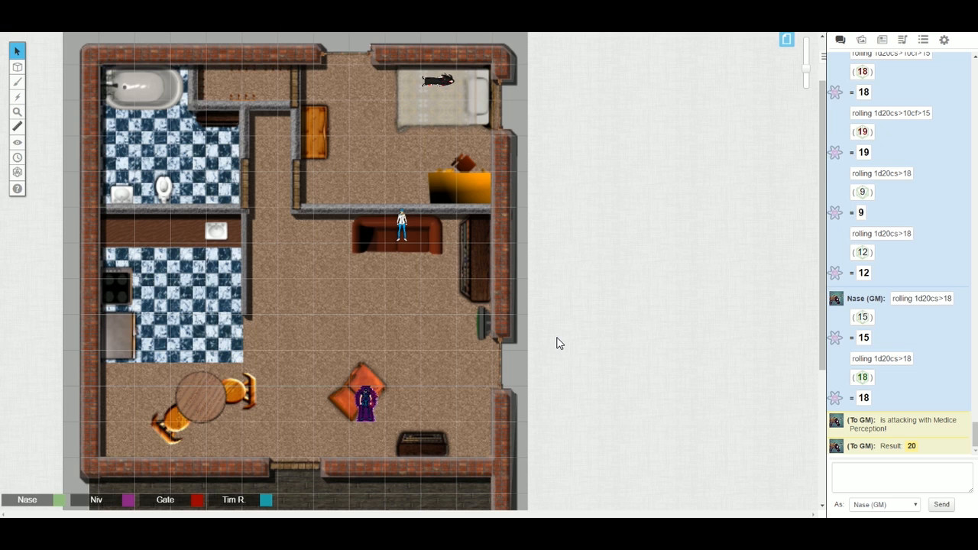
pyautogui.moveTo(563, 345)
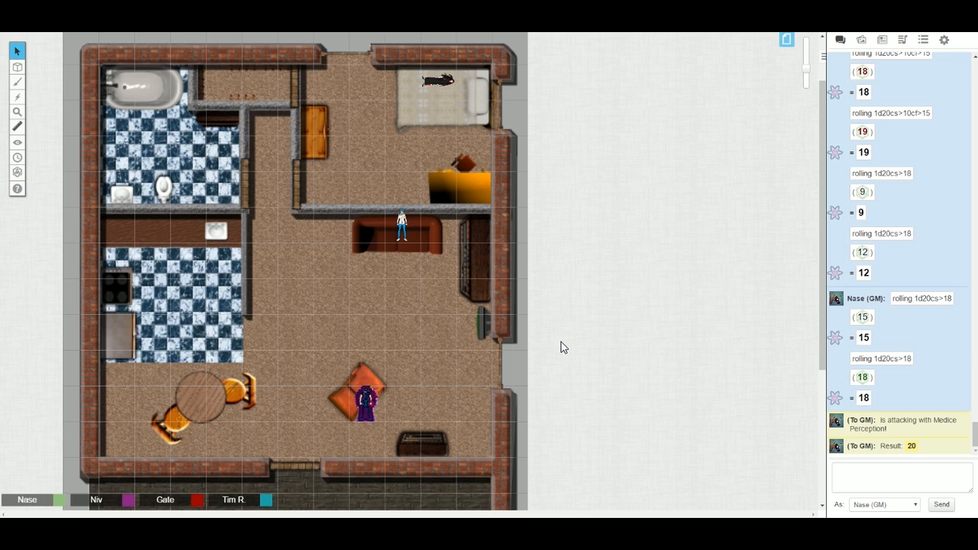
# - Drag the purple-cloaked token from the armchair to beneath the couch, beside the other character
pyautogui.moveTo(365, 401); pyautogui.dragTo(366, 298)
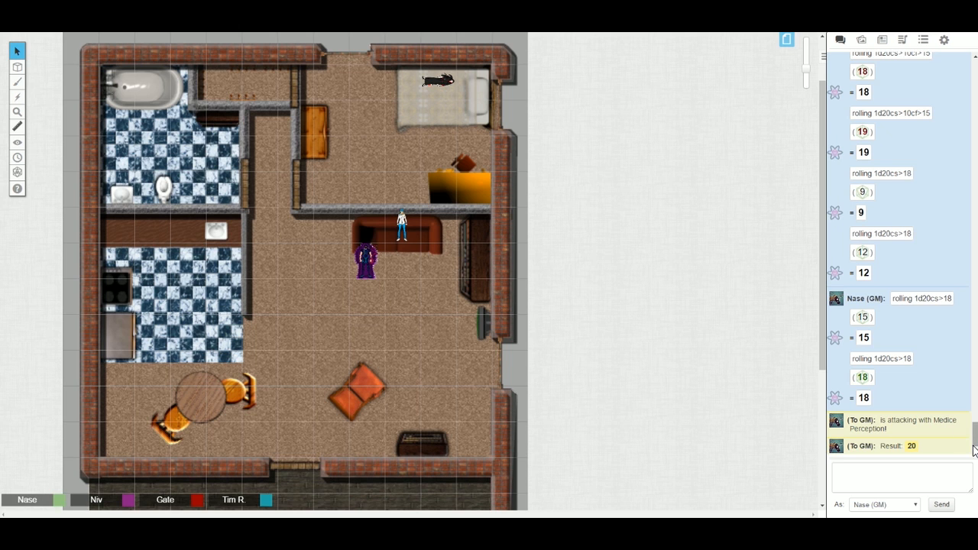
pyautogui.moveTo(780, 450)
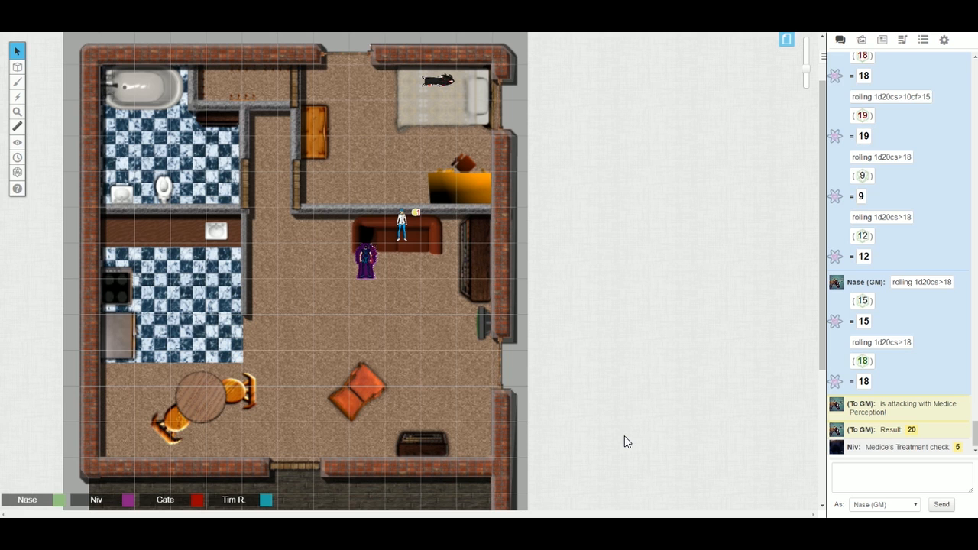
pyautogui.scroll(-3)
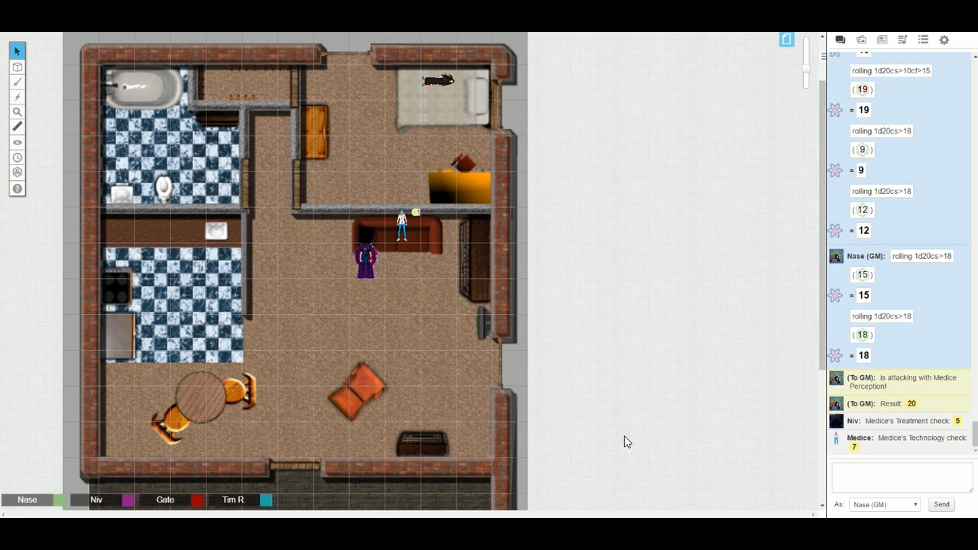